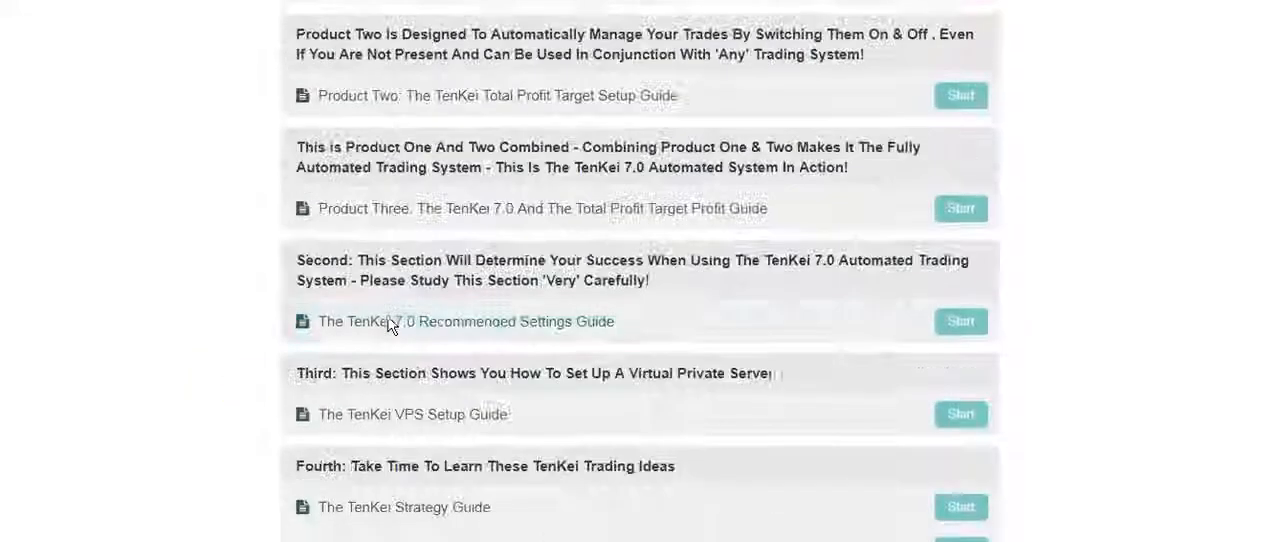
# Scroll down through the current lecture page and course outline toward the TTT Compounding Sheet entry
pyautogui.scroll(-3)
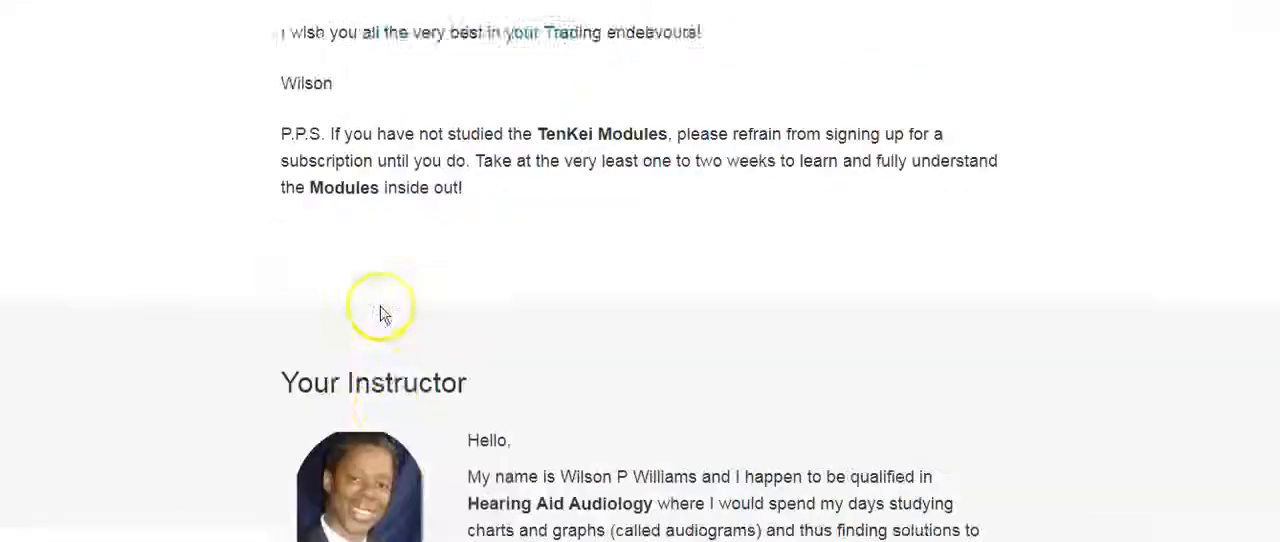
pyautogui.scroll(-3)
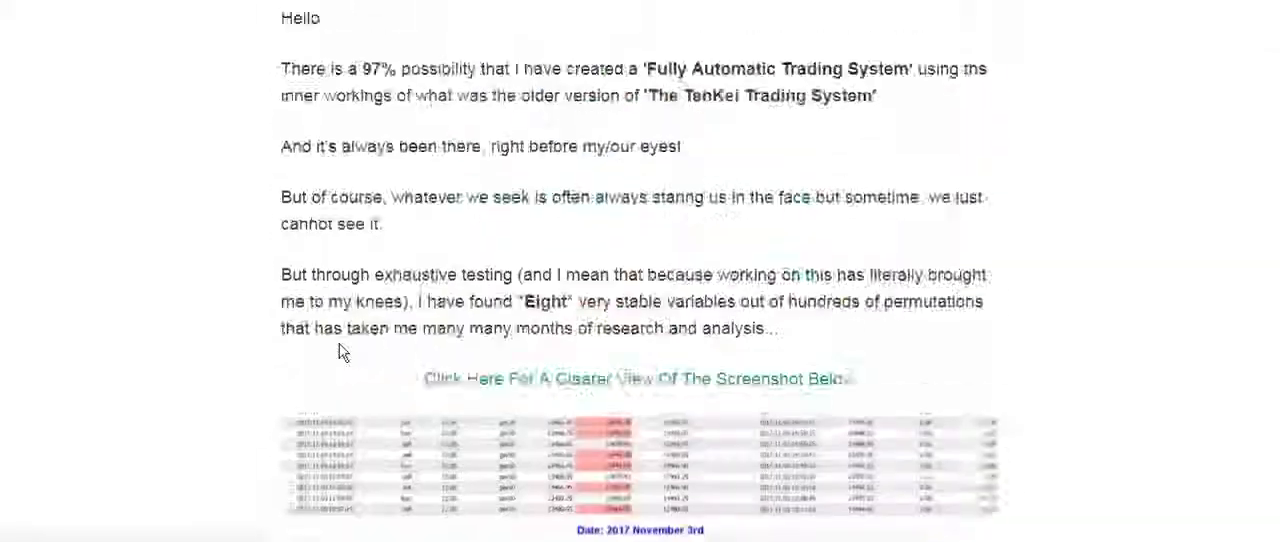
pyautogui.scroll(-3)
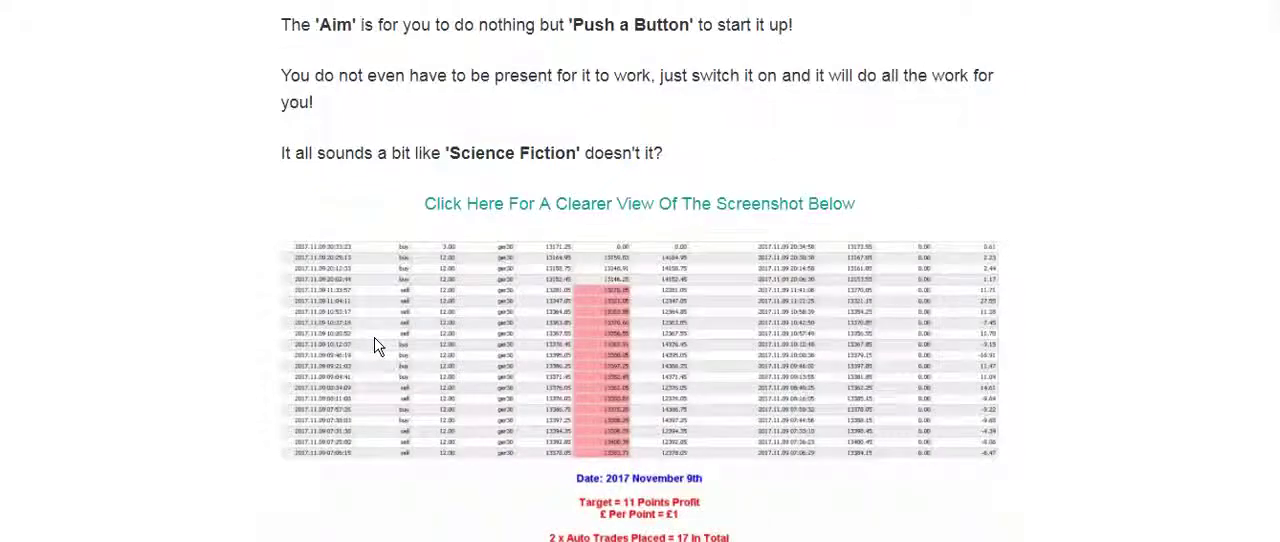
pyautogui.scroll(-3)
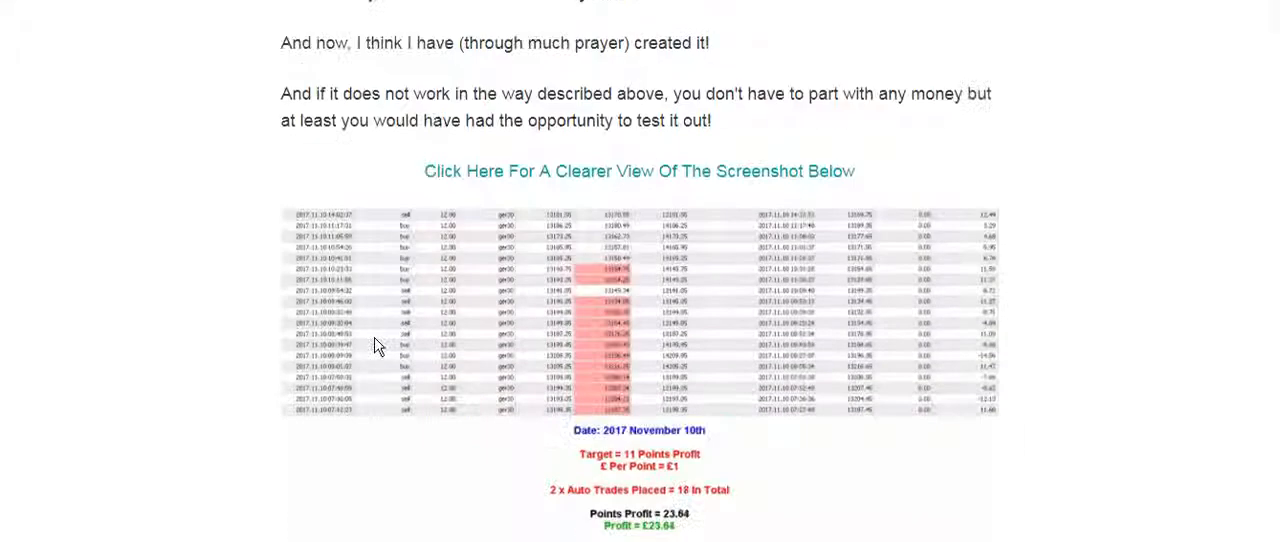
pyautogui.scroll(-3)
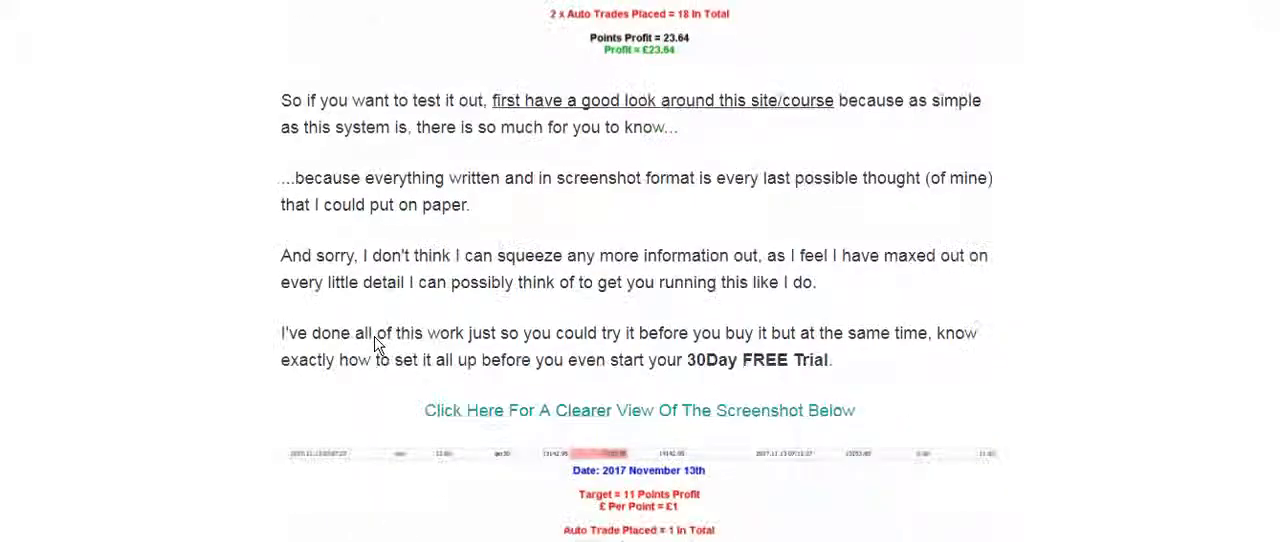
pyautogui.scroll(-3)
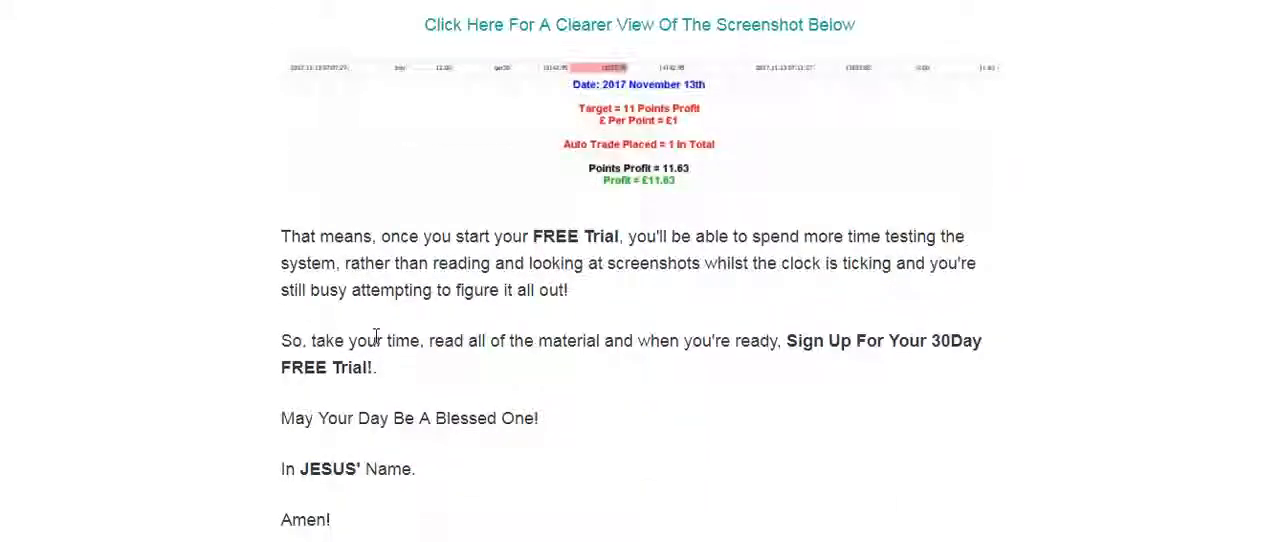
pyautogui.scroll(-3)
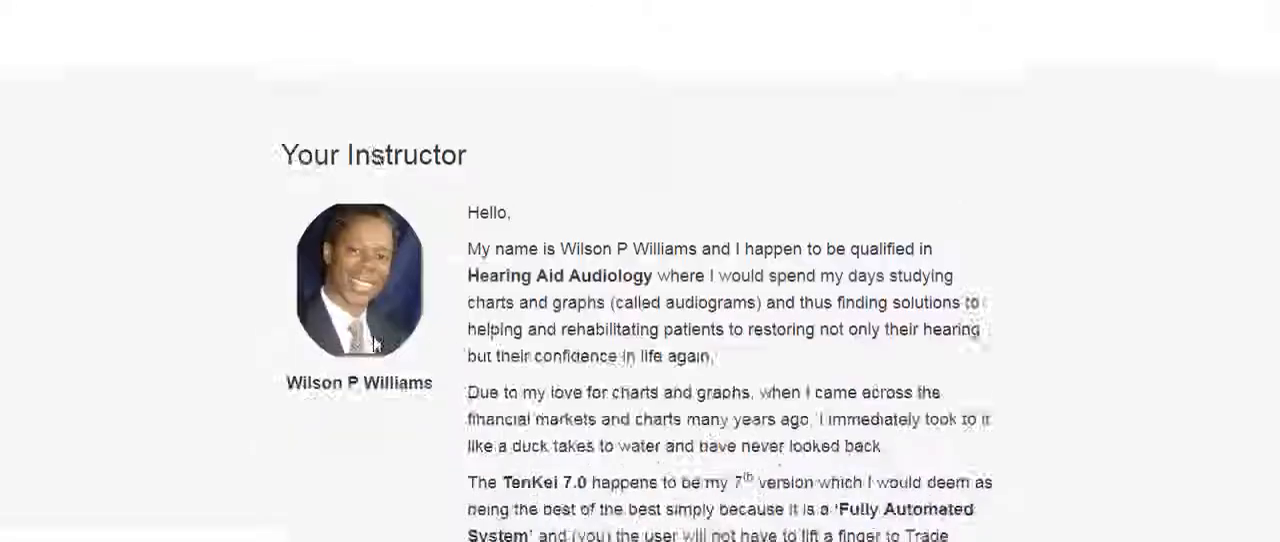
pyautogui.scroll(-3)
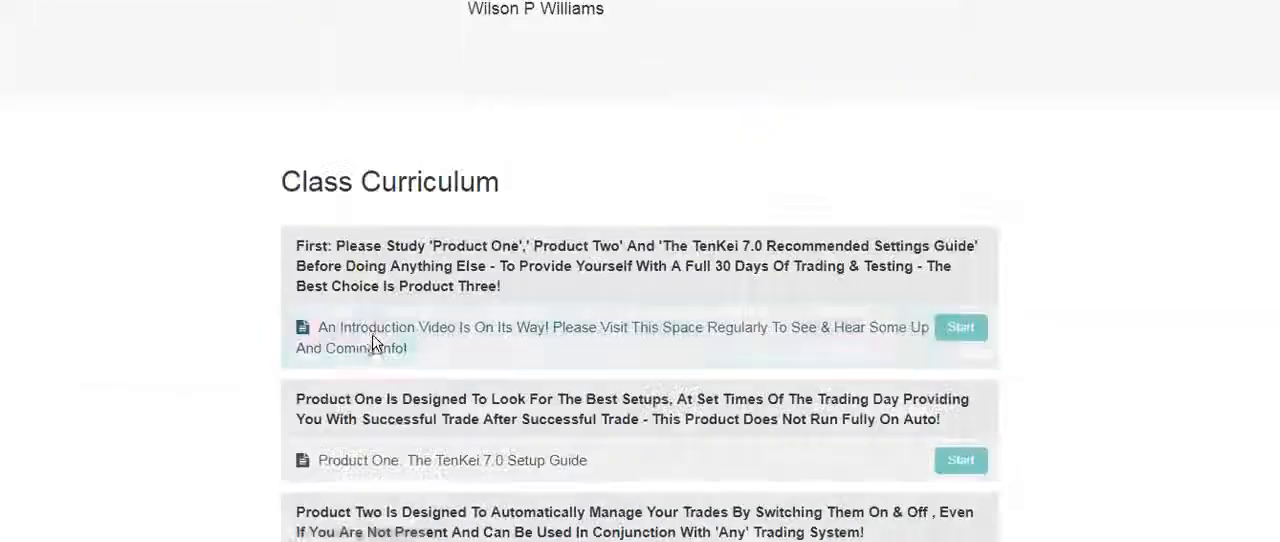
pyautogui.scroll(-3)
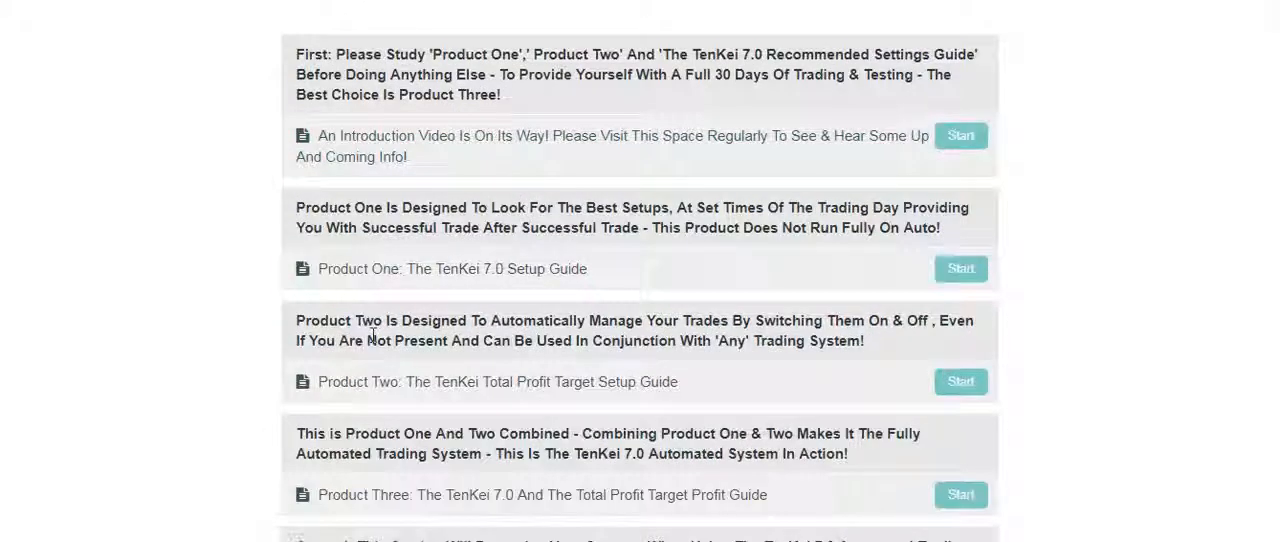
pyautogui.moveTo(376, 344)
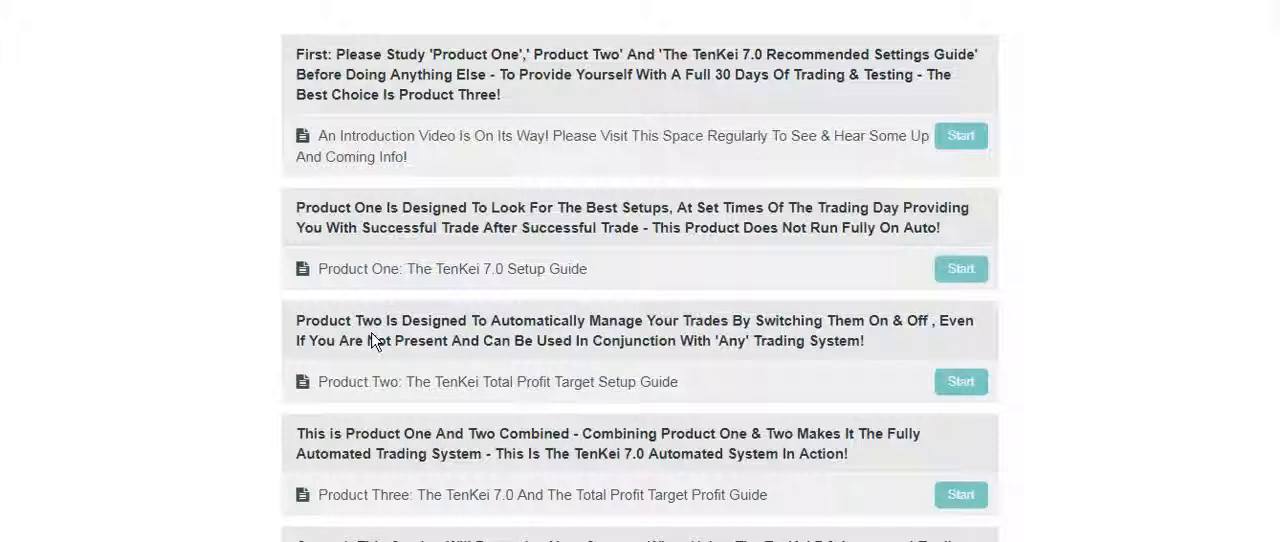
pyautogui.scroll(-3)
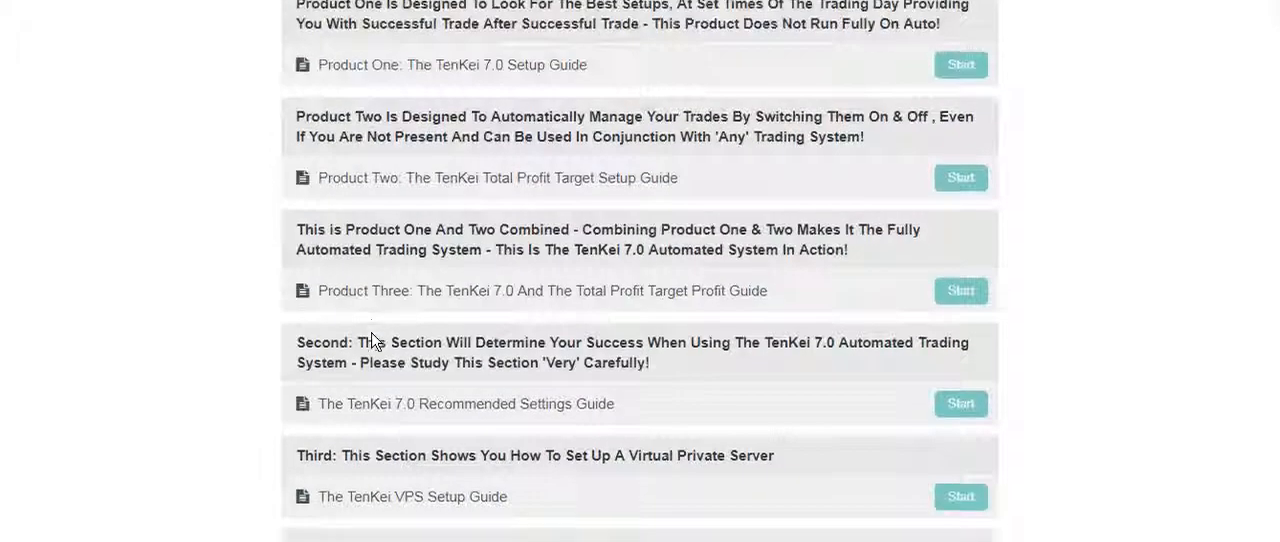
pyautogui.scroll(-3)
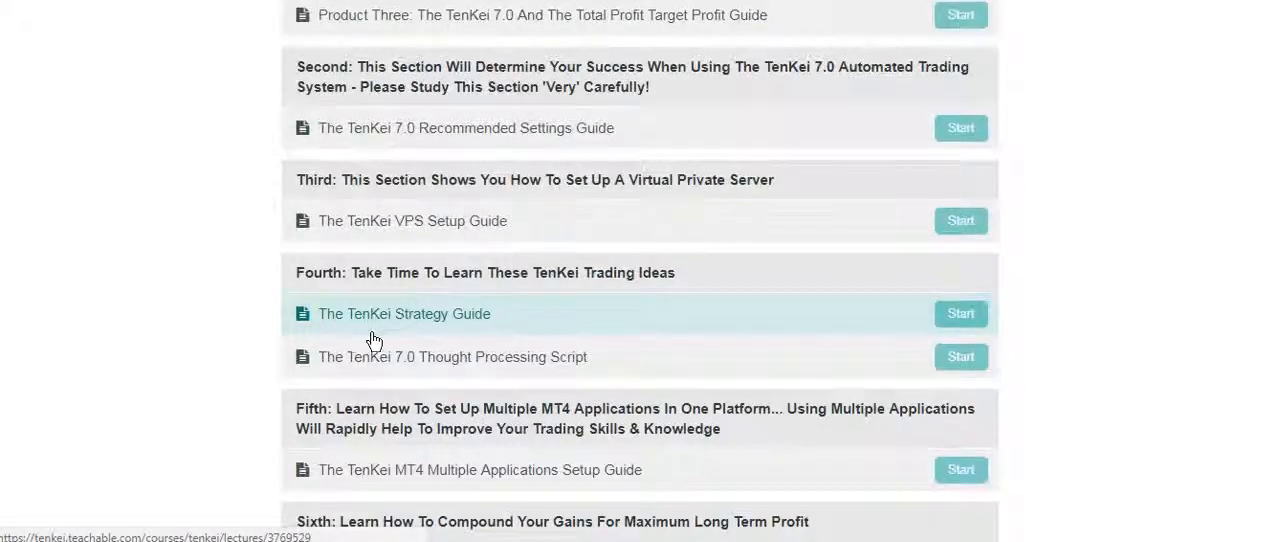
pyautogui.scroll(-3)
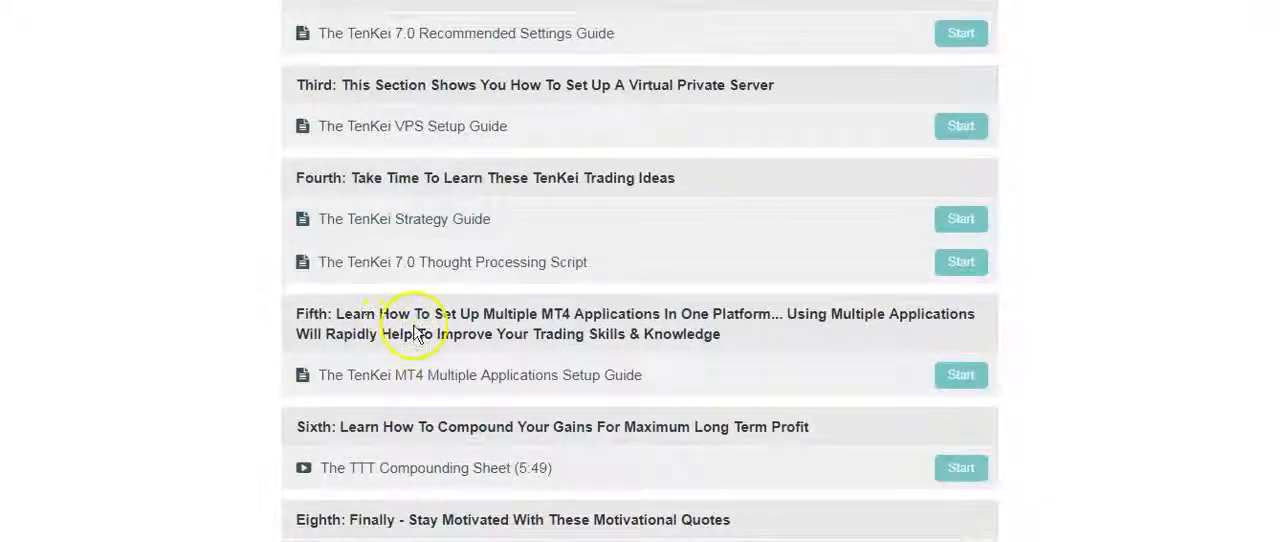
pyautogui.scroll(-3)
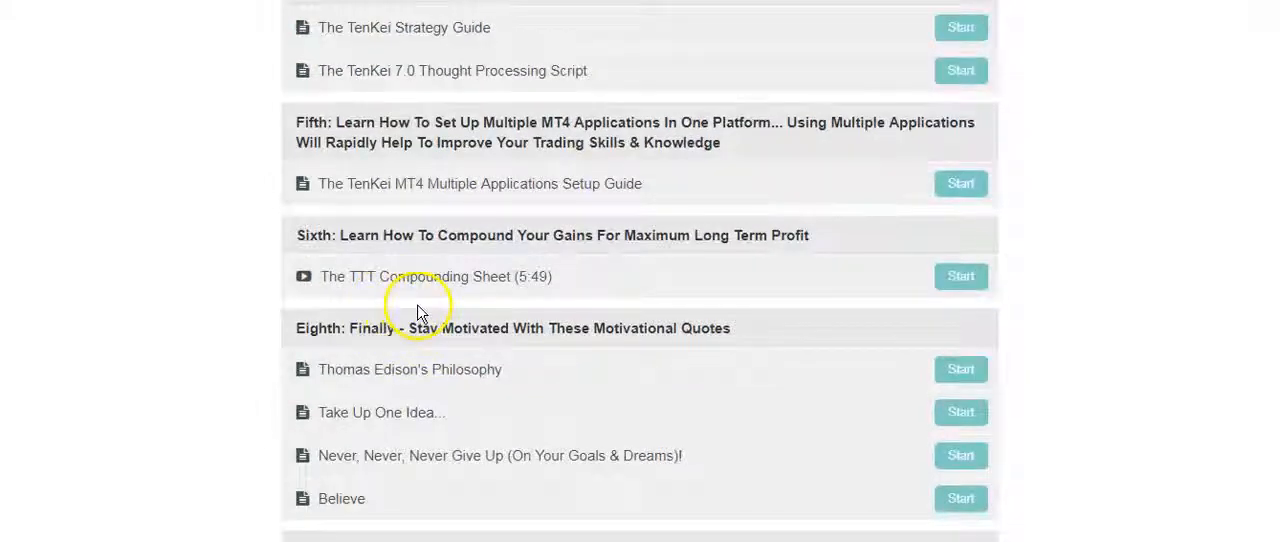
pyautogui.moveTo(444, 284)
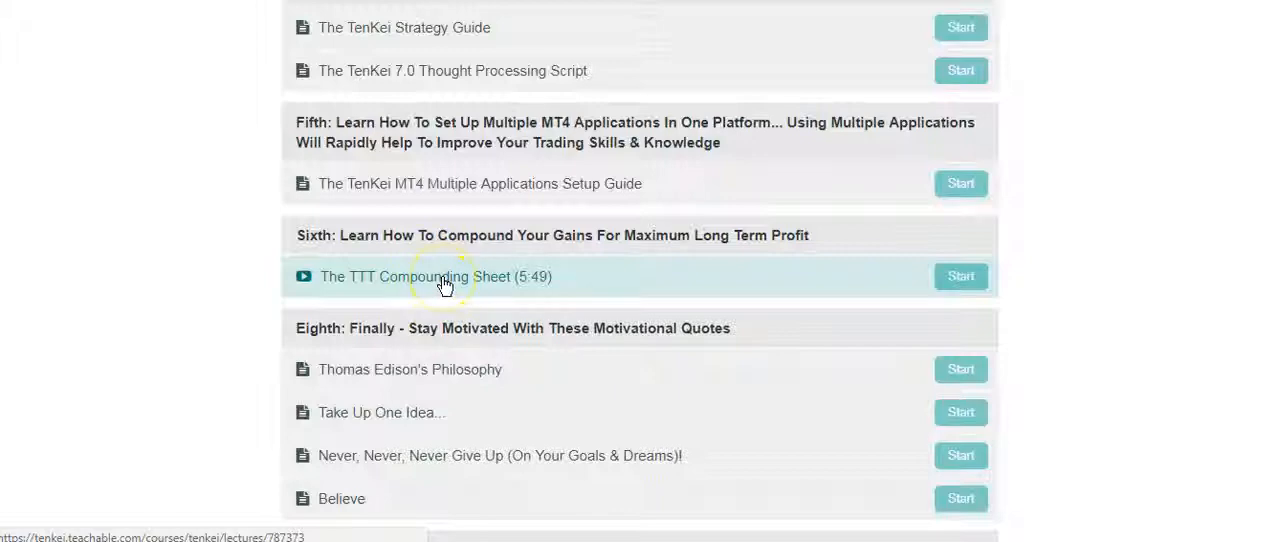
# Open the TTT Compounding Sheet lecture and read down past the spreadsheet video to the Daily Trading Plan text
pyautogui.click(436, 276)
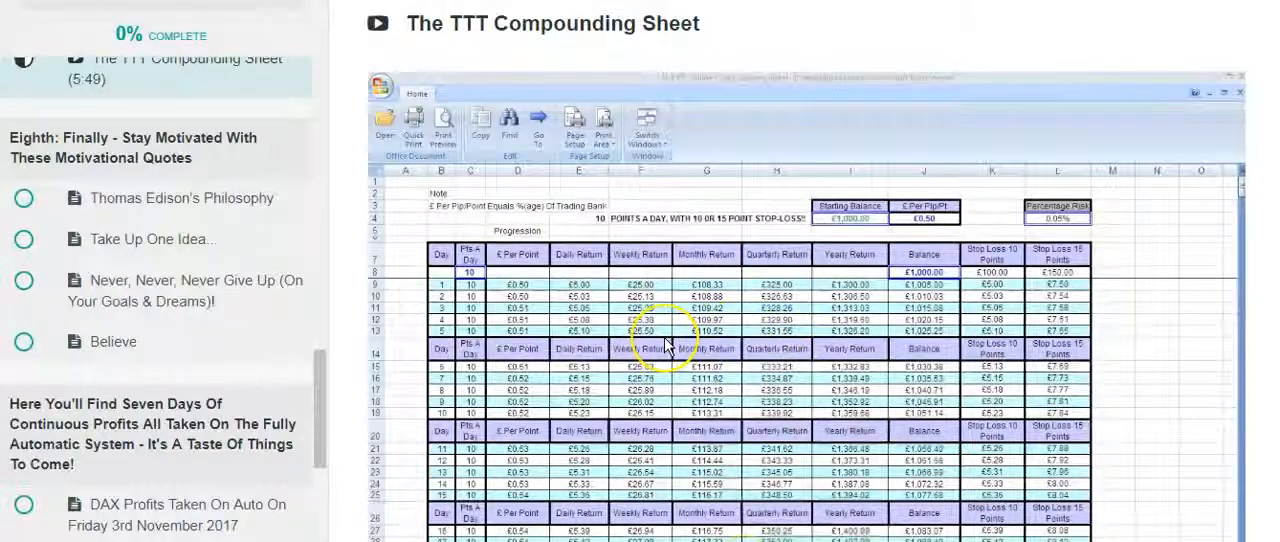
pyautogui.scroll(-3)
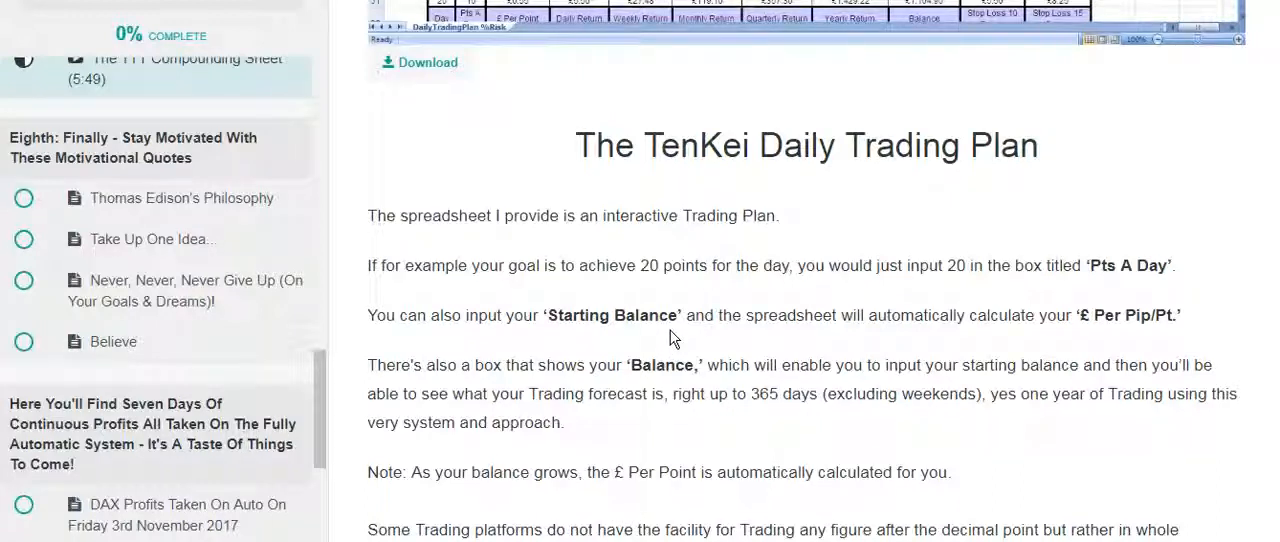
pyautogui.scroll(-3)
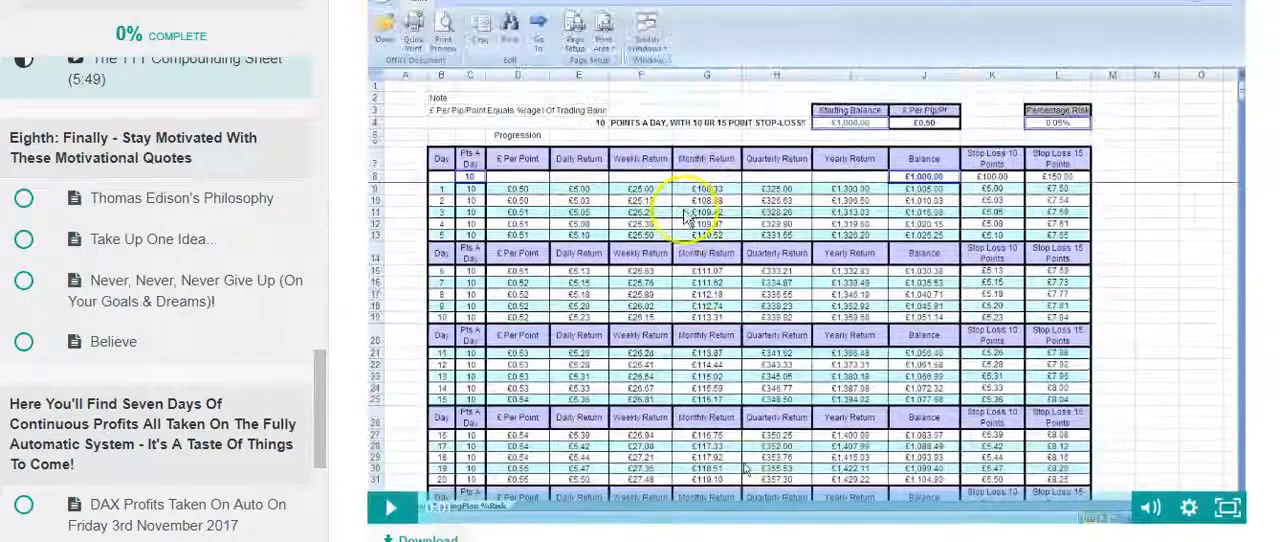
pyautogui.scroll(-3)
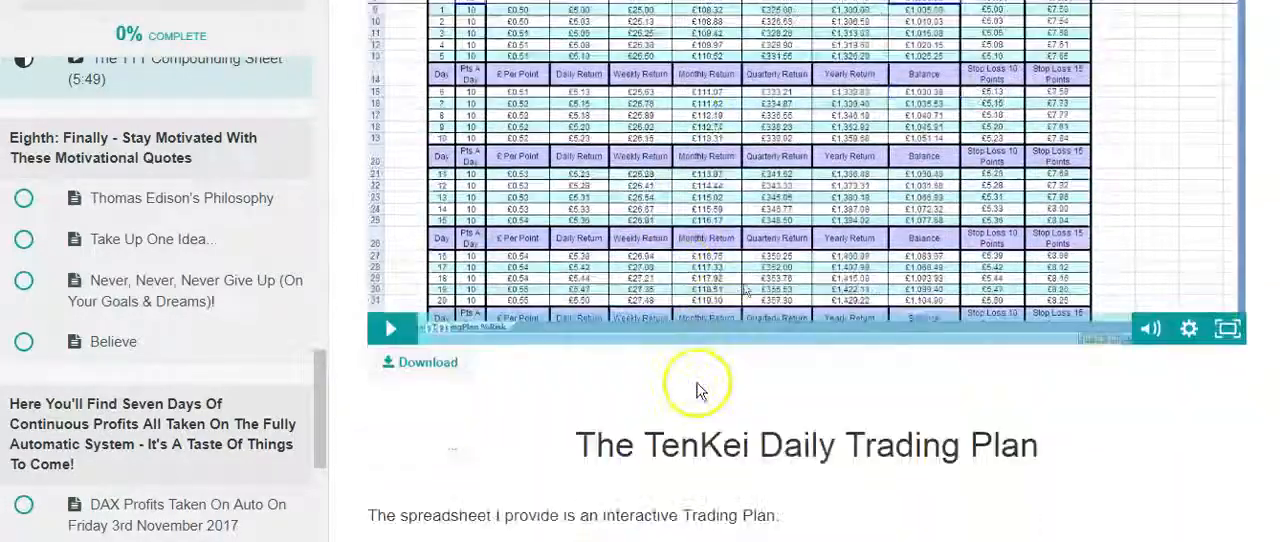
pyautogui.scroll(-3)
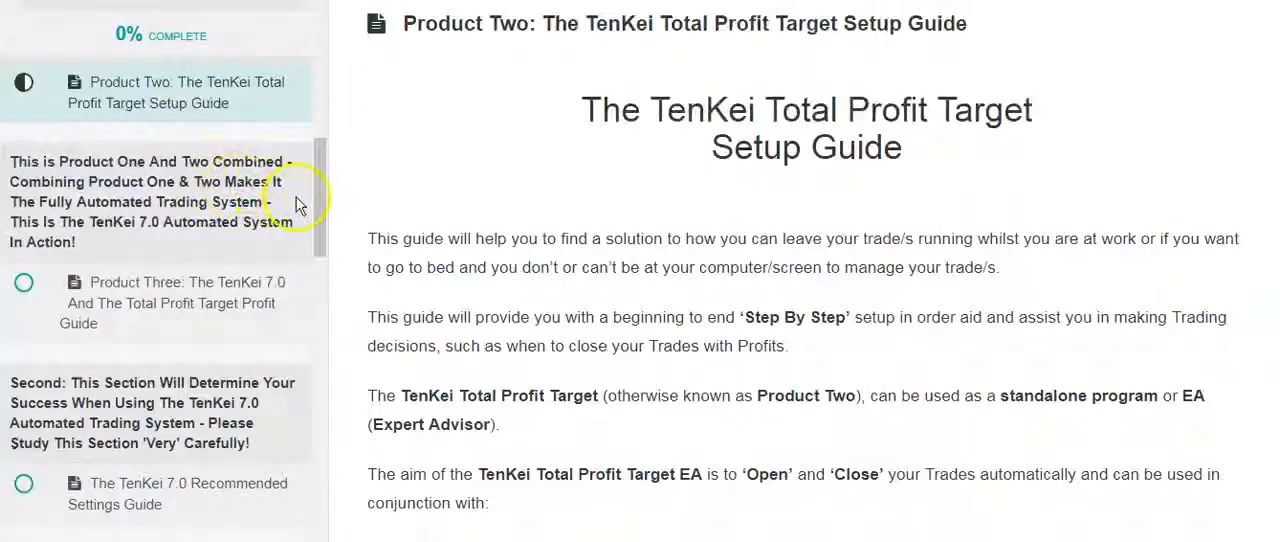
# Scroll the curriculum down to The TenKei 7.0 Recommended Settings Guide lecture and its settings PDF
pyautogui.scroll(-3)
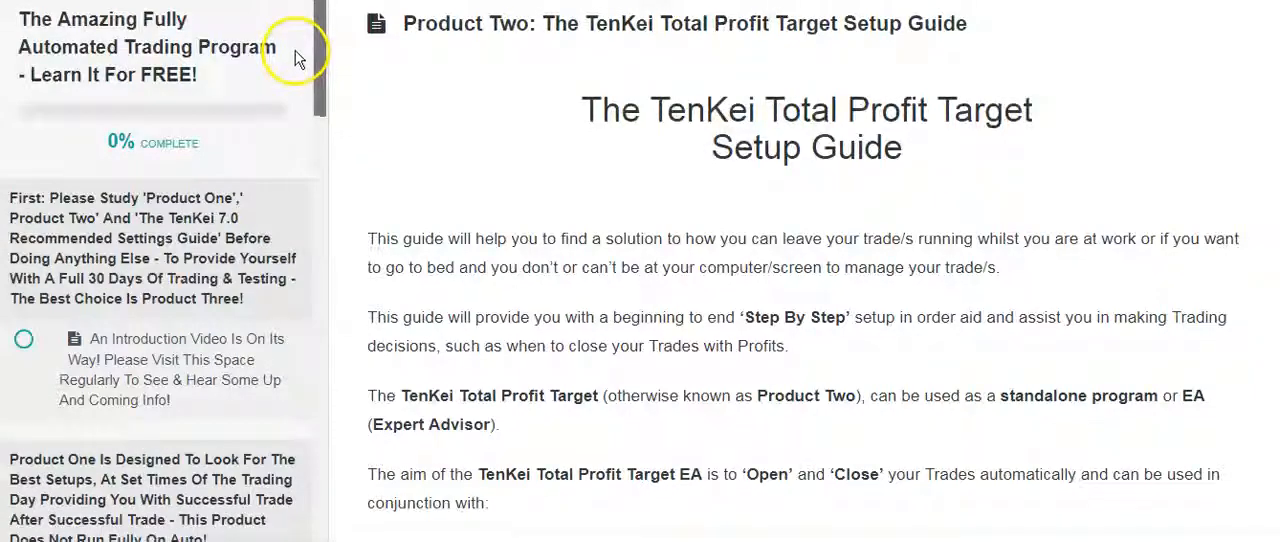
pyautogui.scroll(-3)
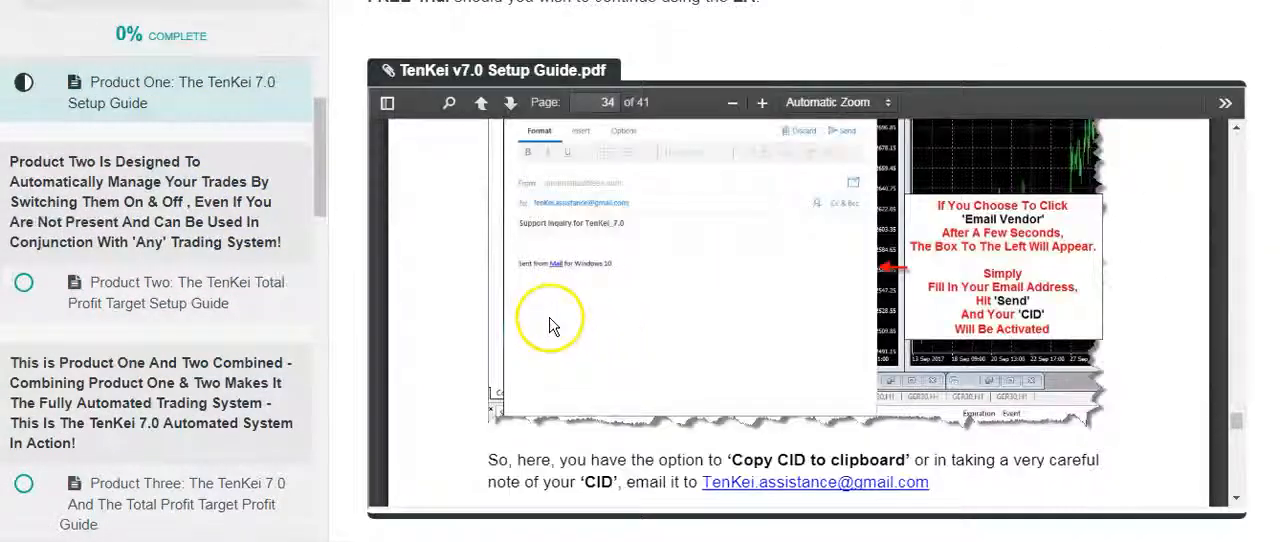
pyautogui.scroll(-3)
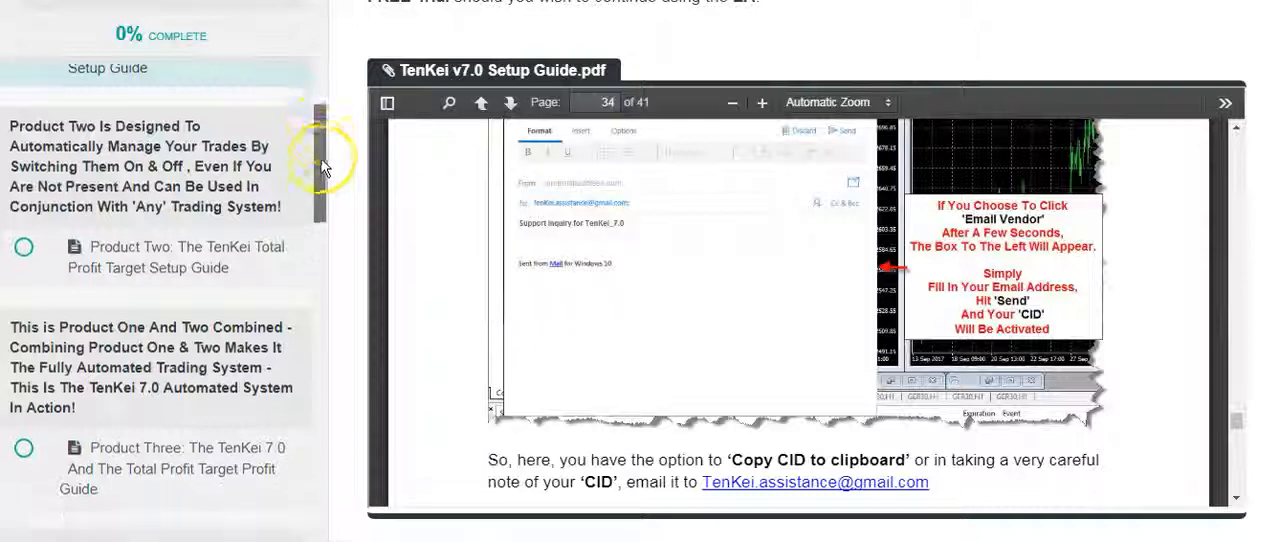
pyautogui.scroll(-3)
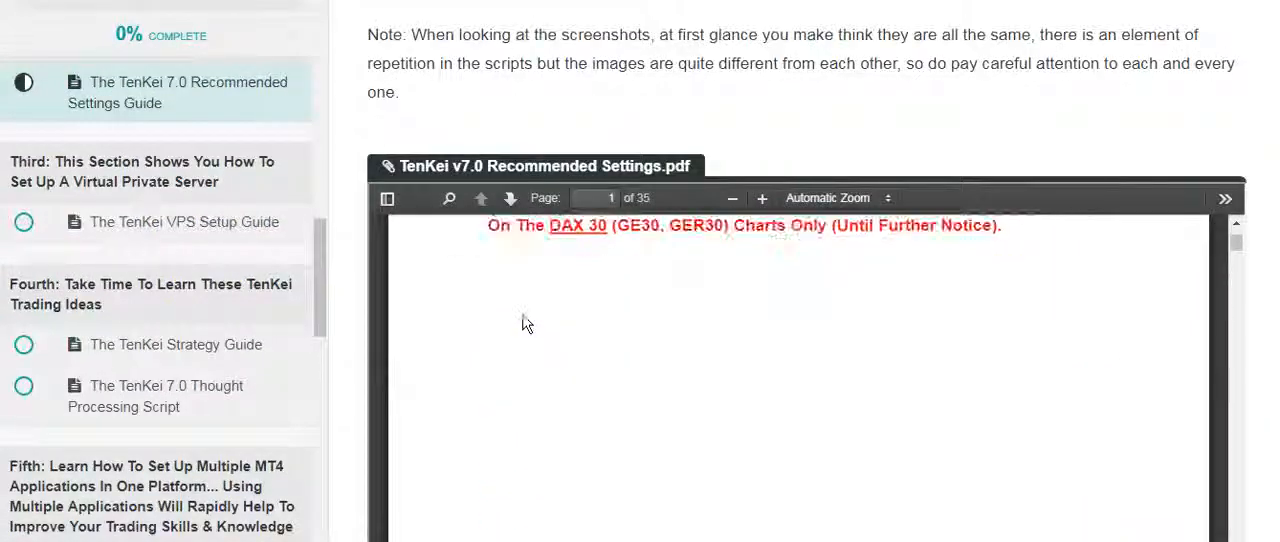
# Advance the Recommended Settings PDF to page 2 with the 73 Contrarian LITP=7, LIP=6 settings
pyautogui.click(480, 198)
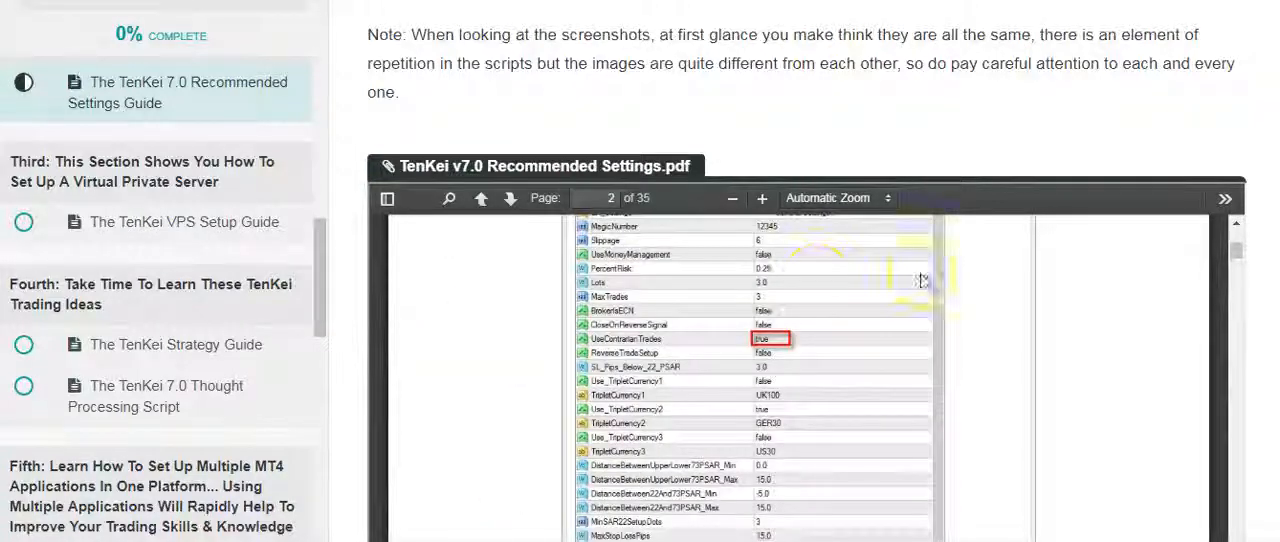
pyautogui.scroll(-3)
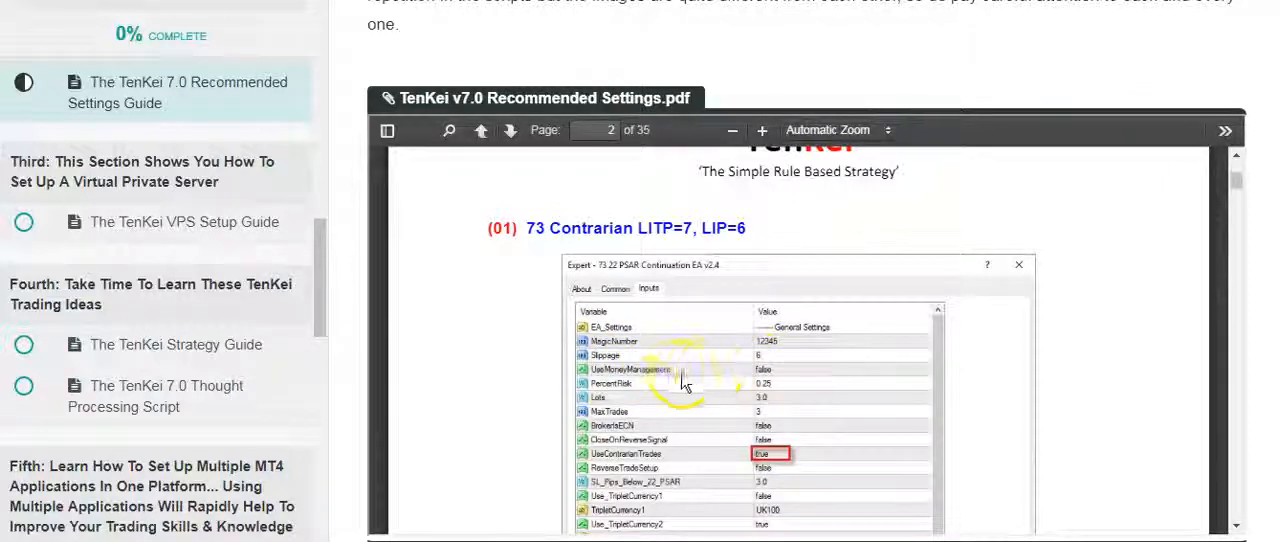
pyautogui.moveTo(778, 390)
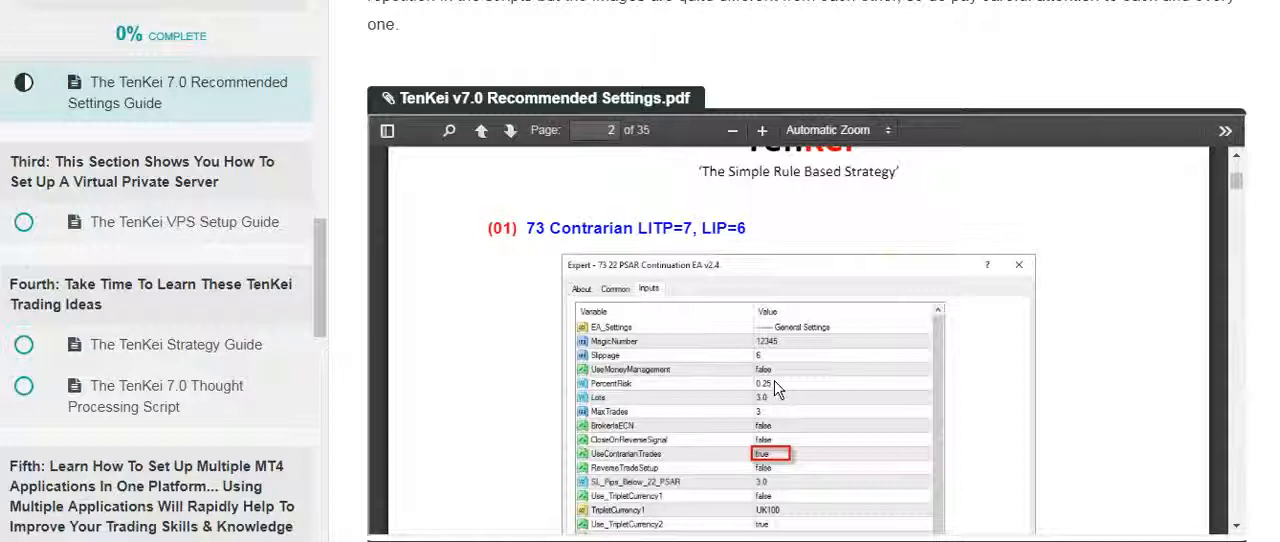
pyautogui.moveTo(772, 392)
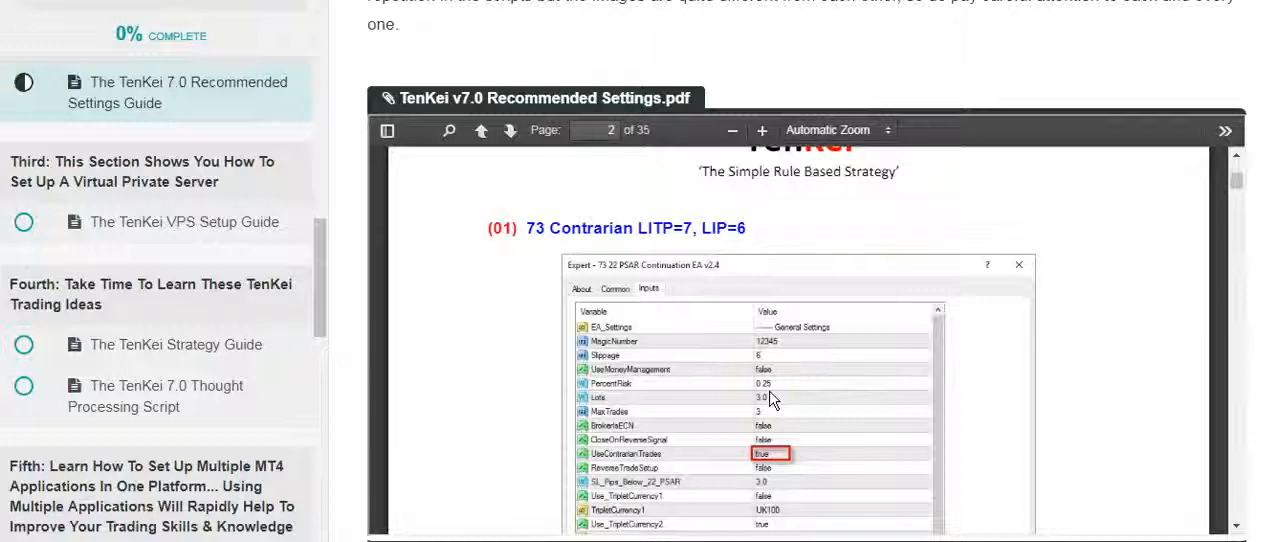
pyautogui.moveTo(308, 264)
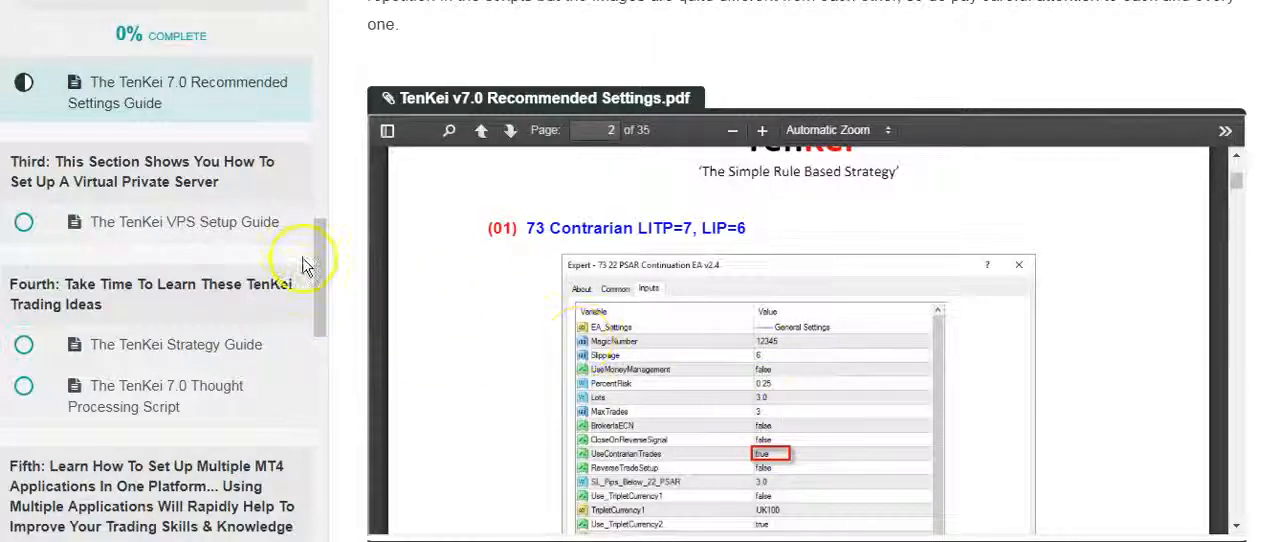
# Open The TTT Compounding Sheet (5:49) lecture from the Sixth section of the sidebar
pyautogui.scroll(-3)
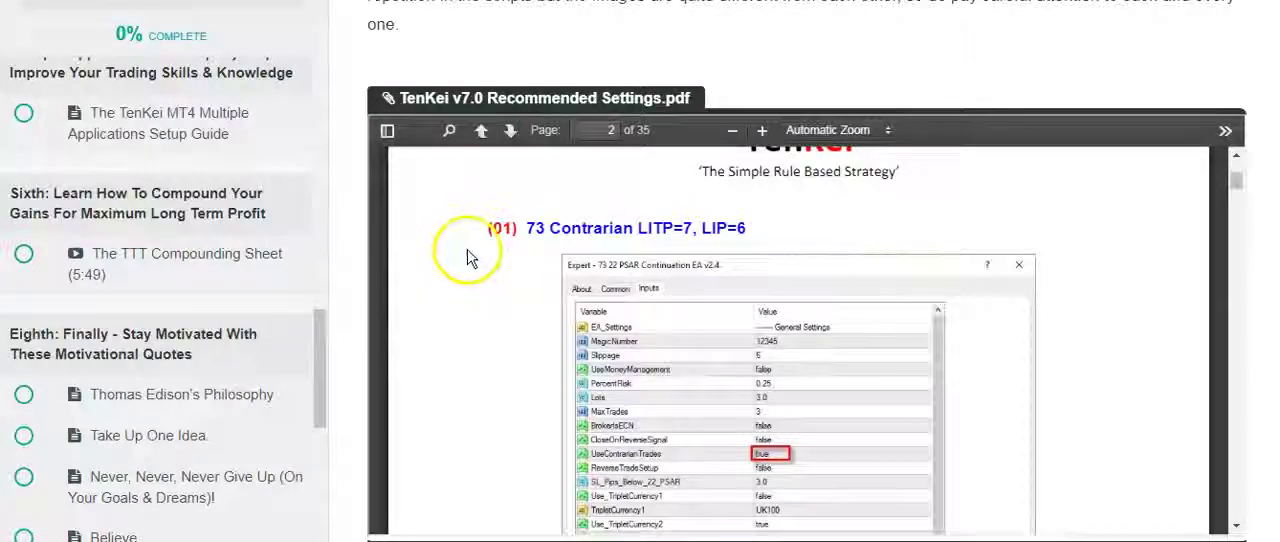
pyautogui.click(186, 264)
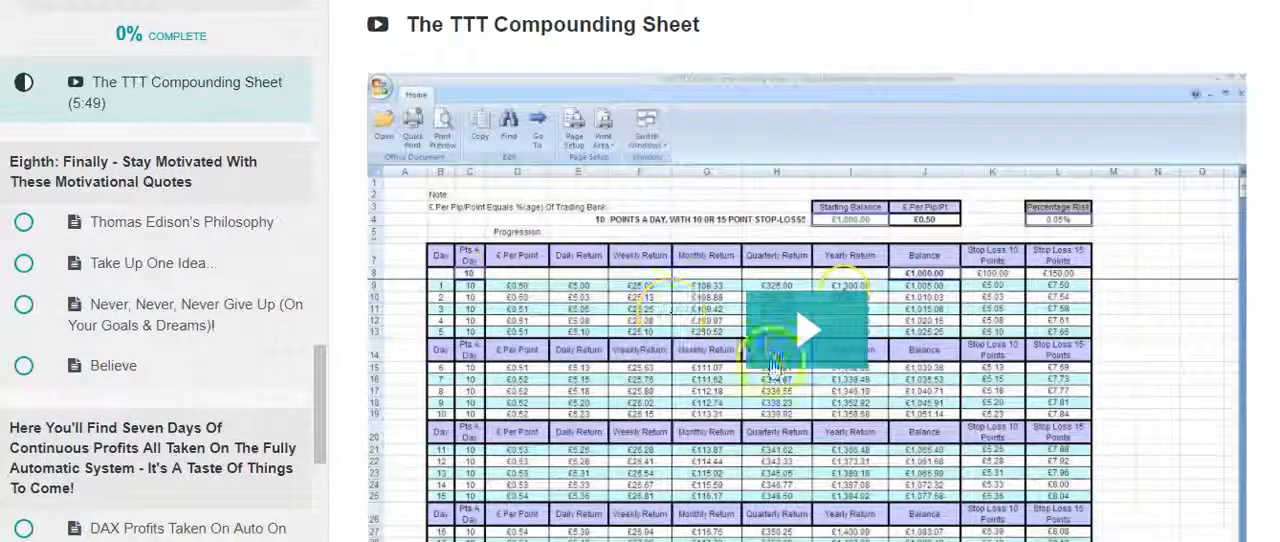
# Scroll from the playing Compounding Sheet video down to The TenKei Daily Trading Plan description
pyautogui.scroll(-3)
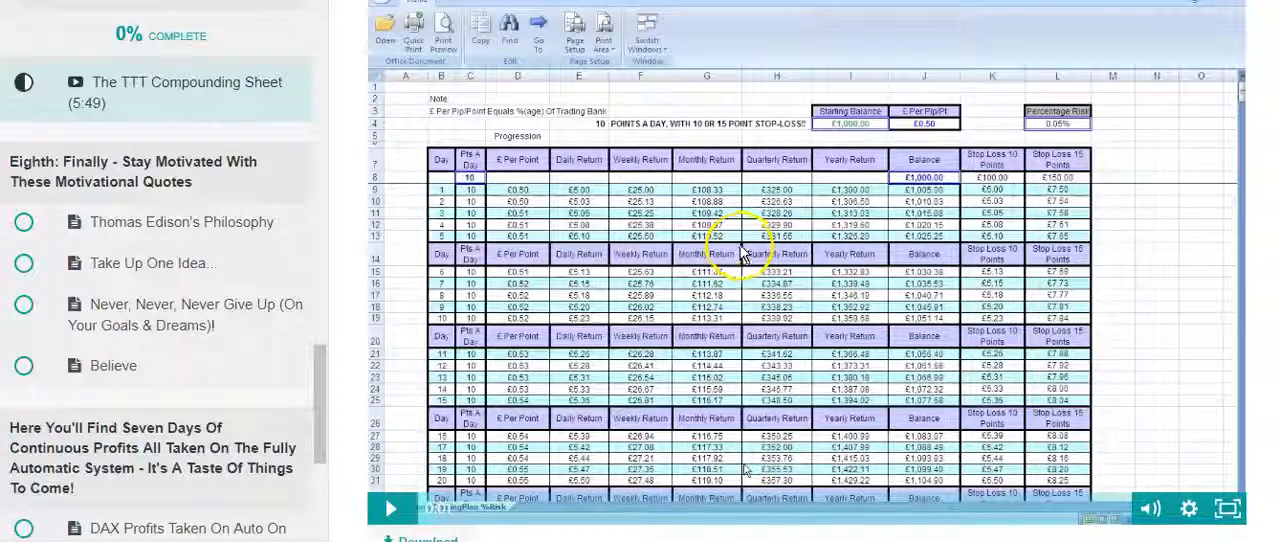
pyautogui.scroll(-3)
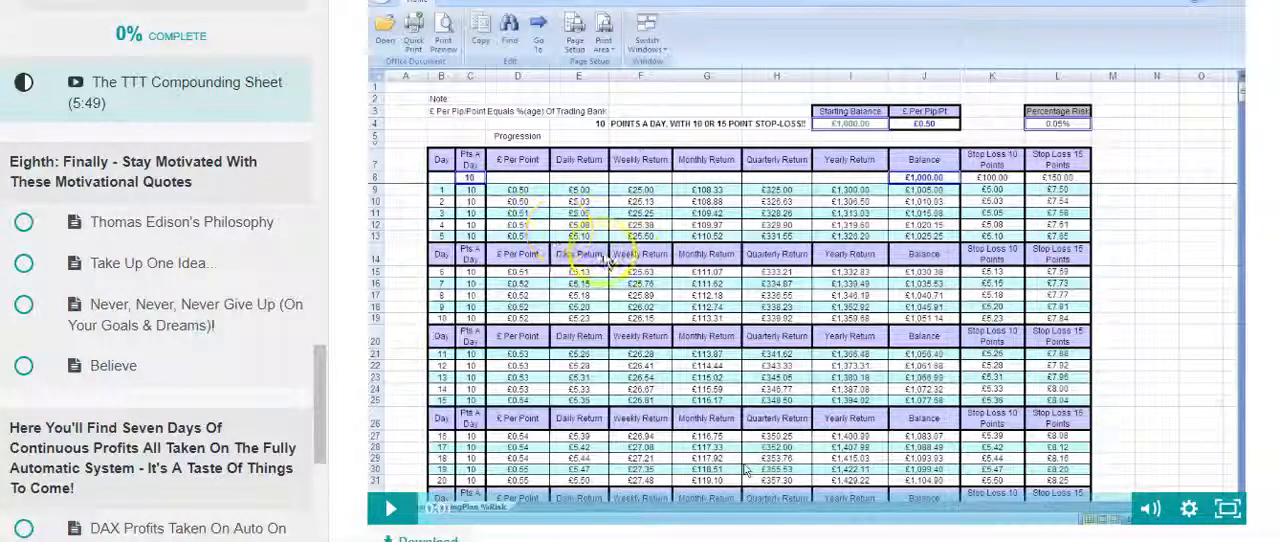
pyautogui.scroll(-3)
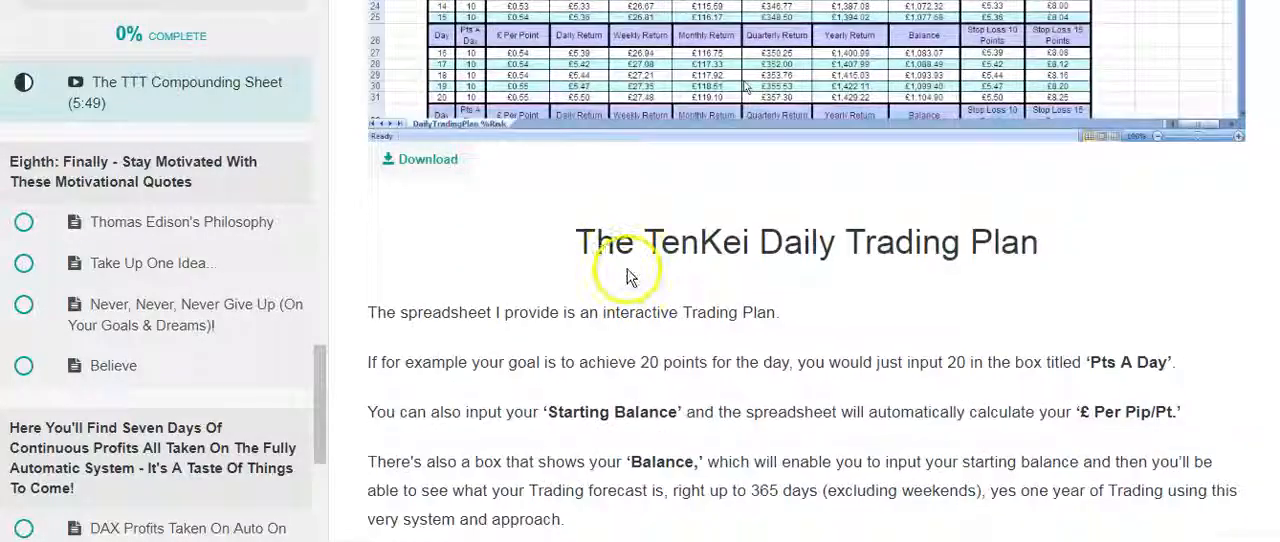